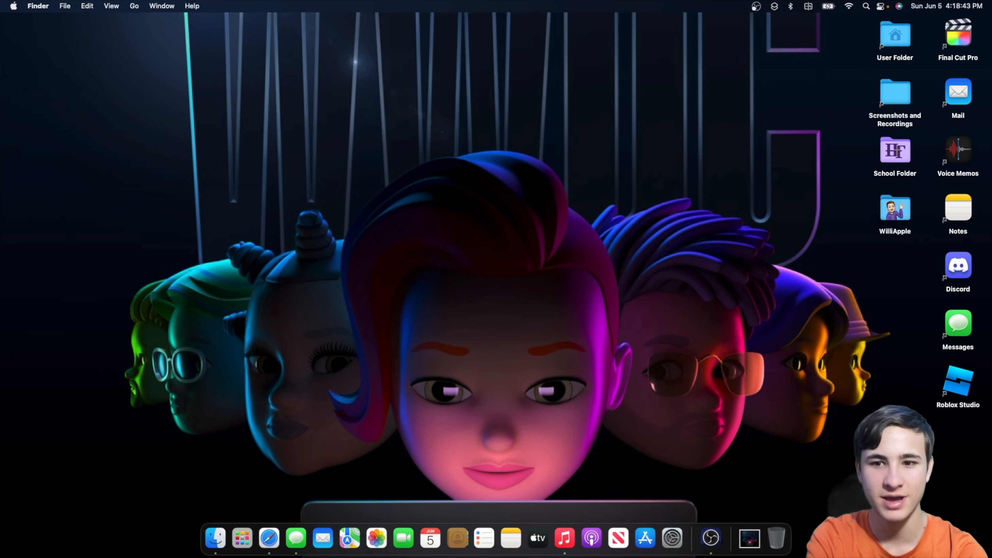
pyautogui.moveTo(214, 538)
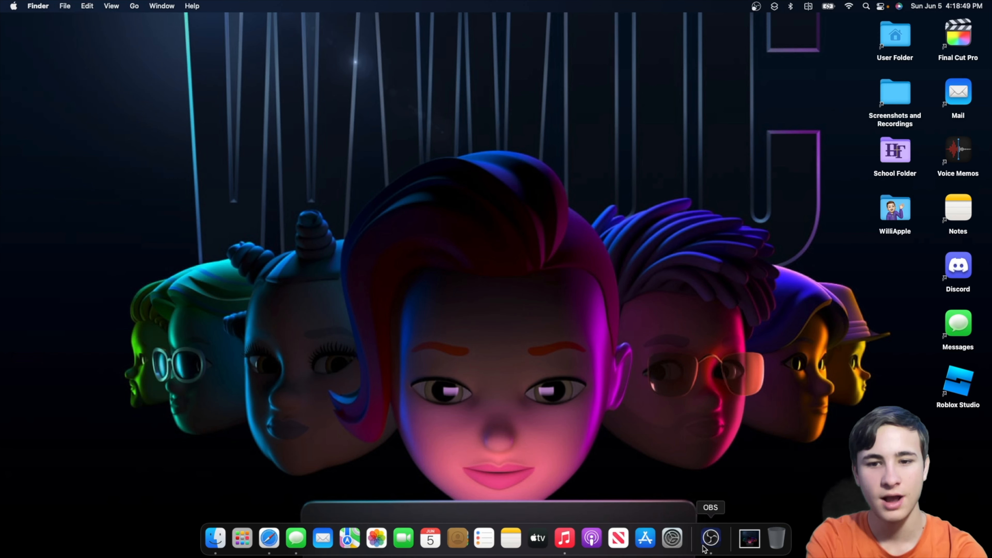
pyautogui.moveTo(847, 99)
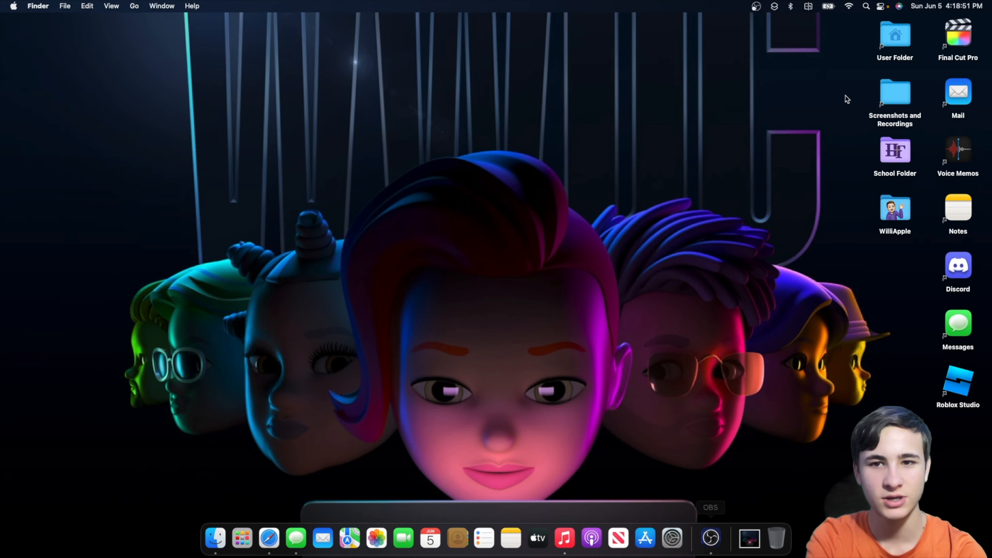
pyautogui.moveTo(242, 538)
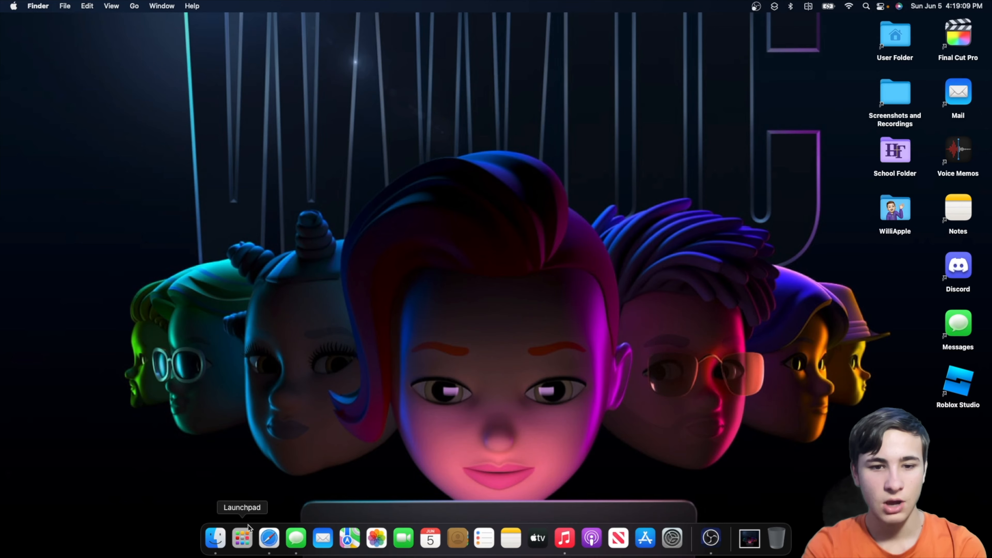
# Step: Browse every Launchpad page through to the last one holding the Developer app, then return to the desktop
pyautogui.click(242, 538)
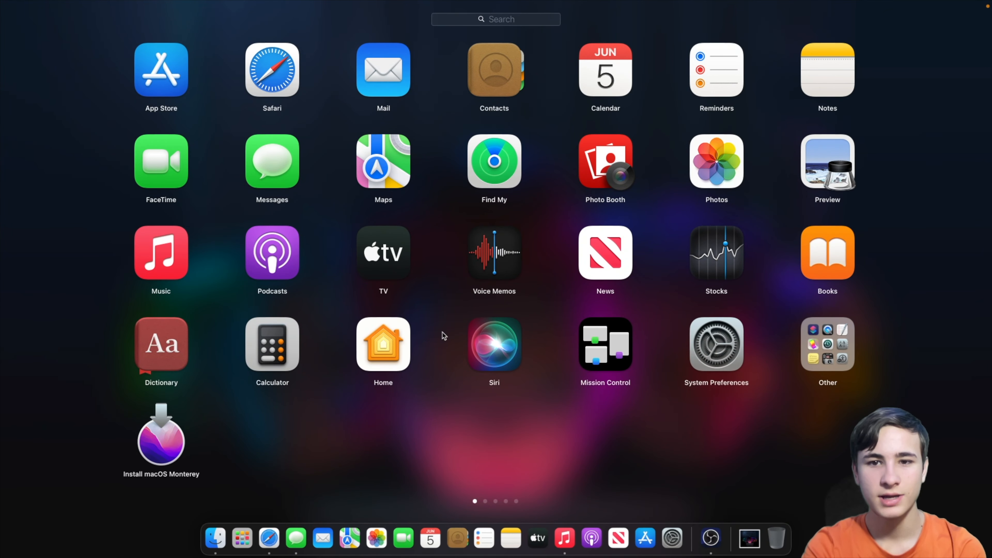
pyautogui.moveTo(233, 378)
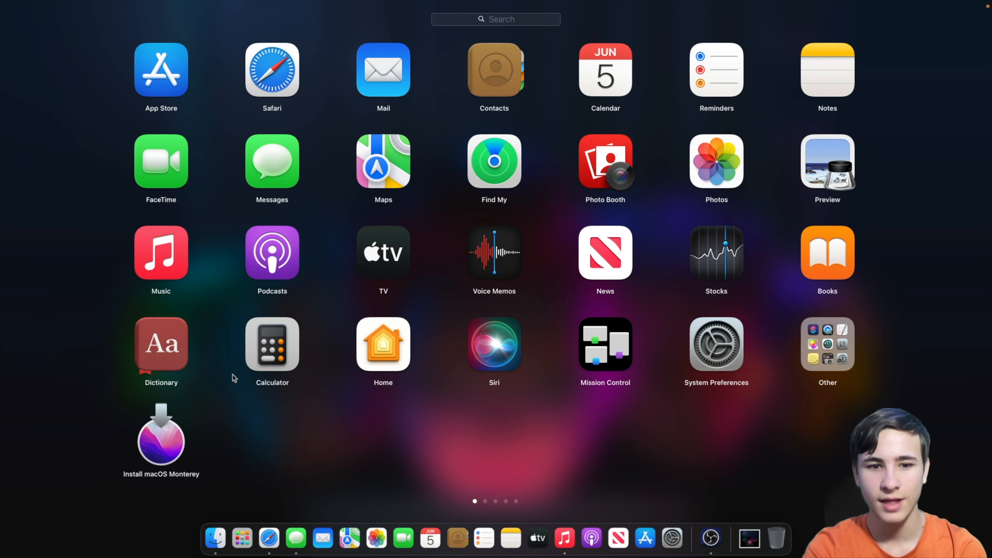
pyautogui.moveTo(169, 494)
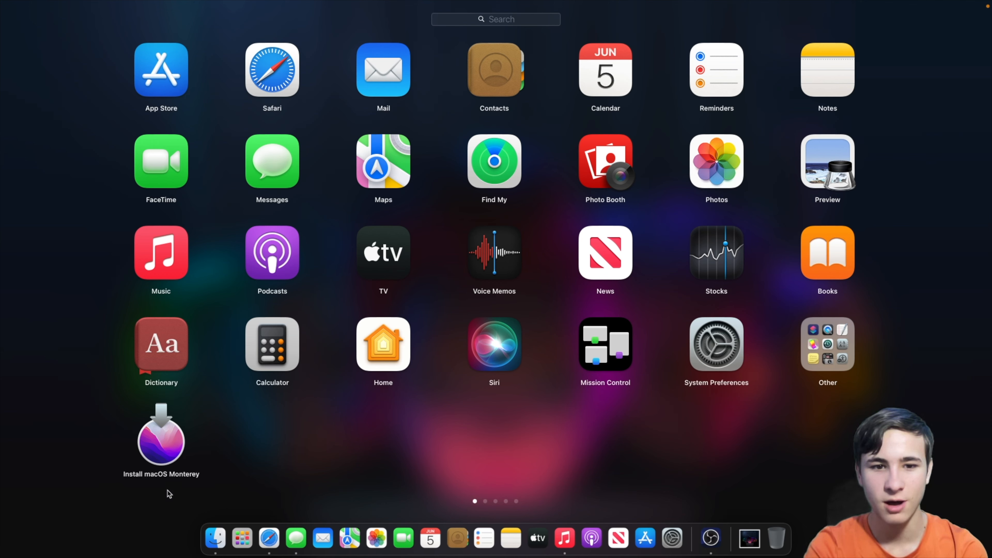
pyautogui.moveTo(192, 435)
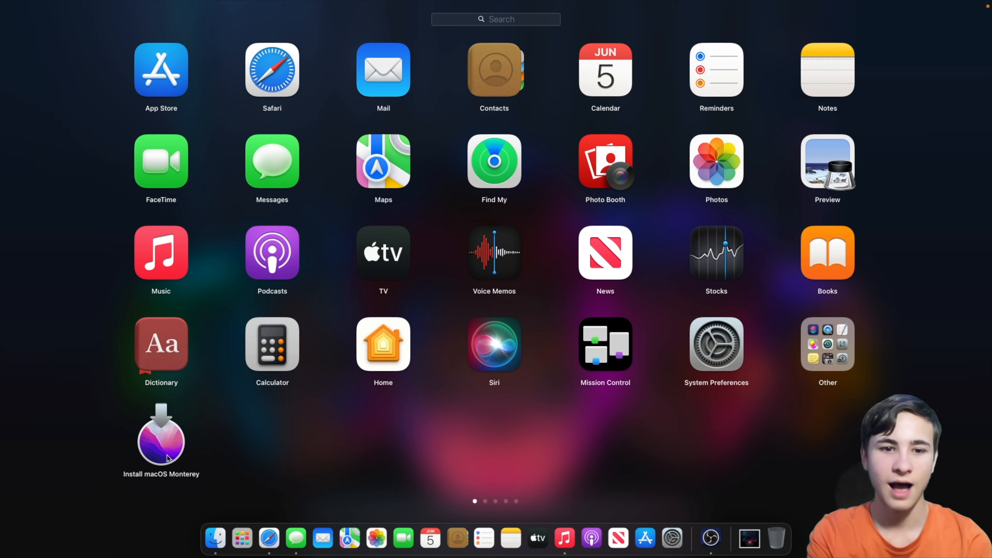
pyautogui.moveTo(398, 425)
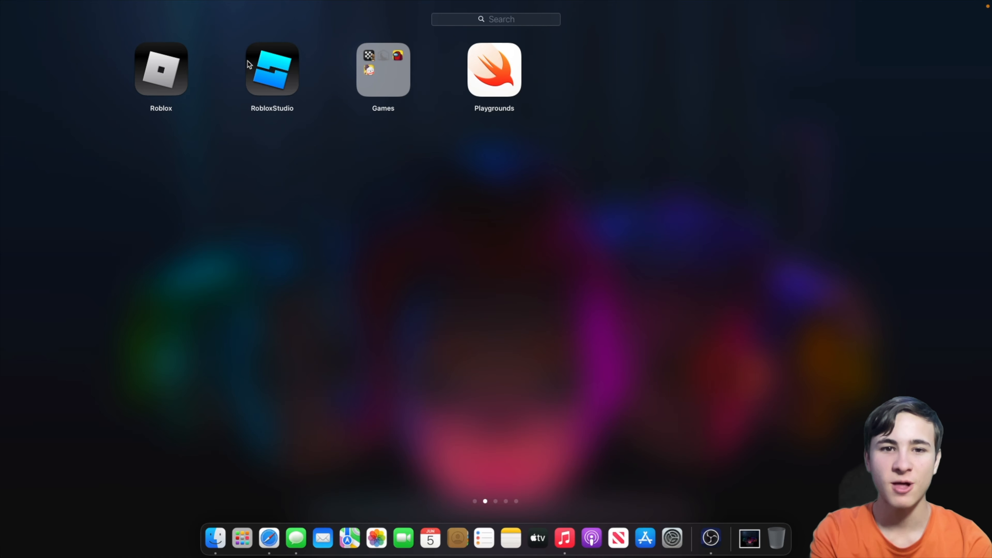
pyautogui.click(383, 69)
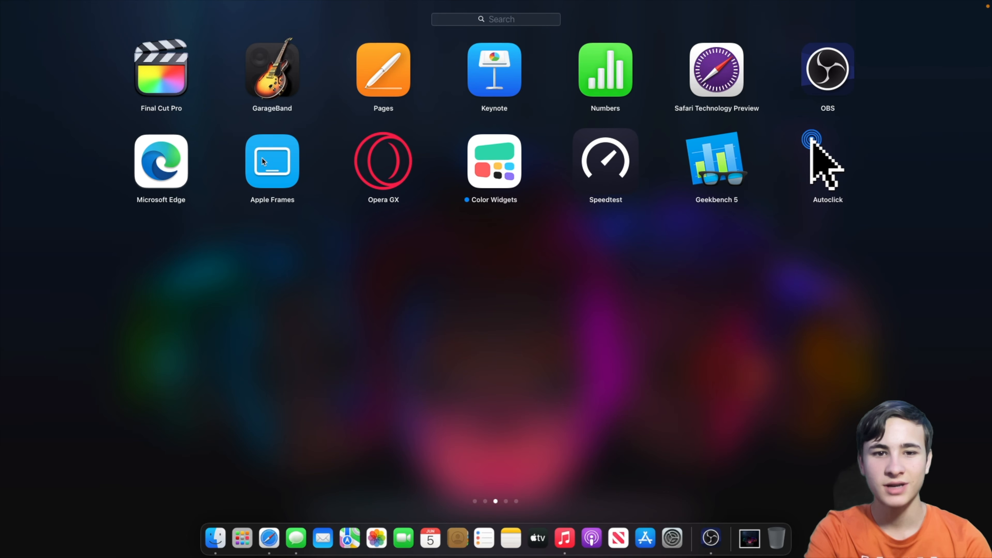
pyautogui.moveTo(256, 124)
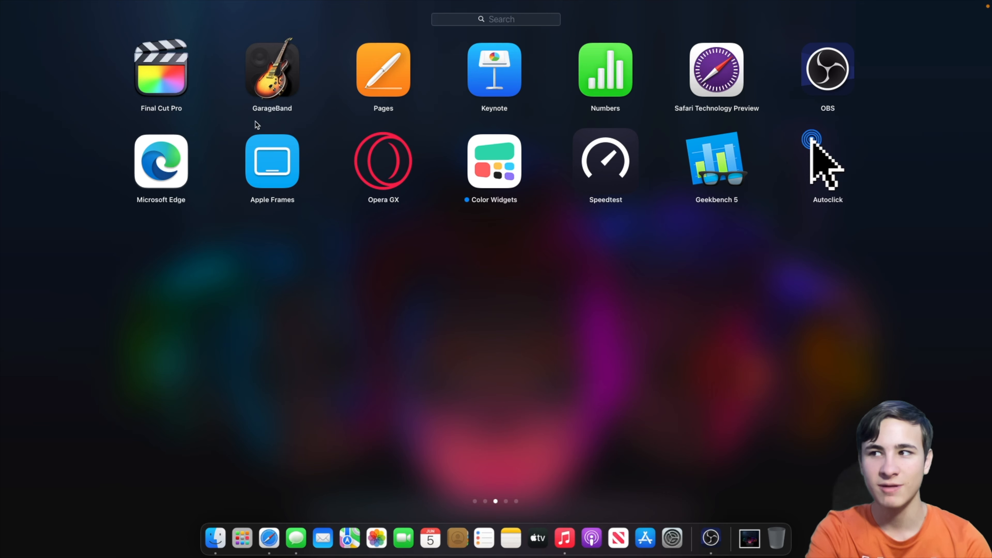
pyautogui.moveTo(440, 218)
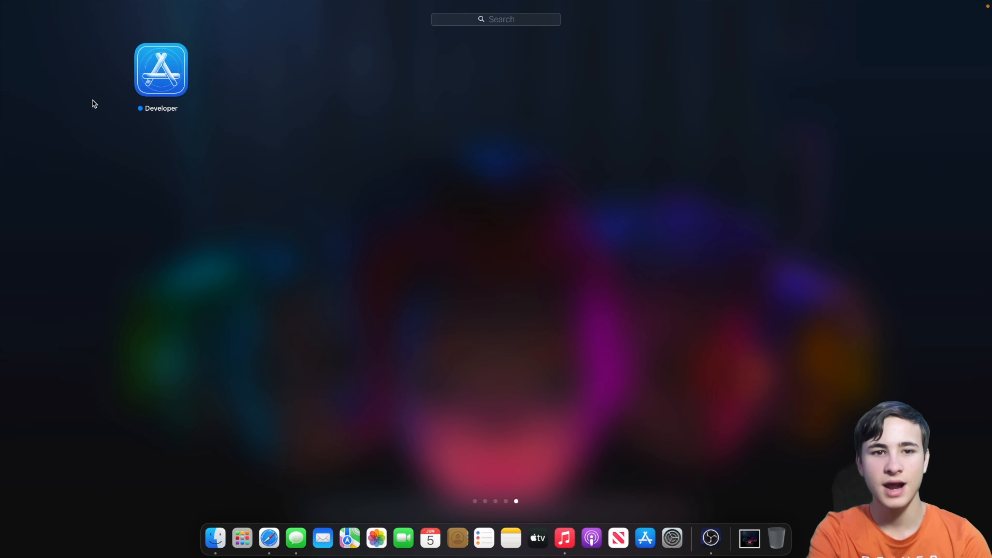
pyautogui.click(214, 538)
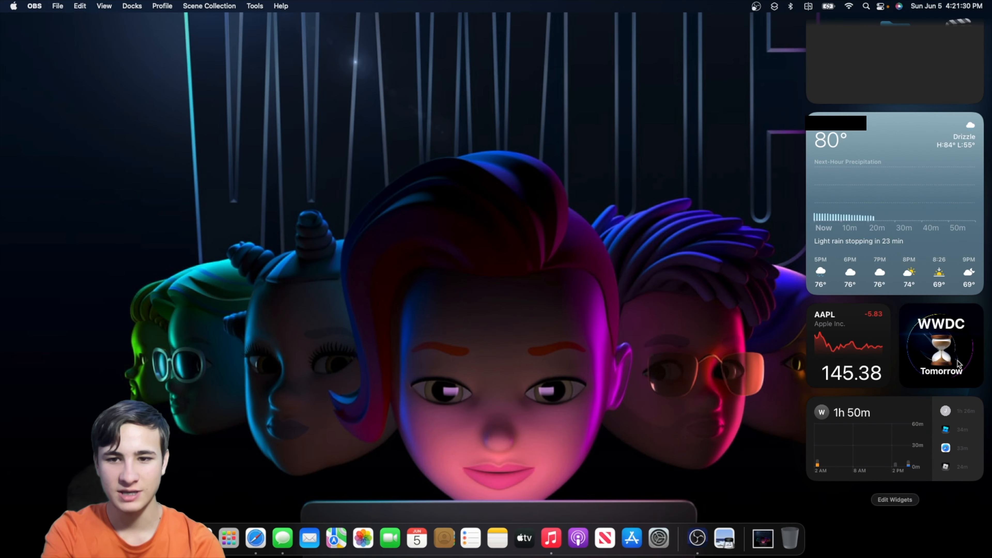
pyautogui.moveTo(849, 454)
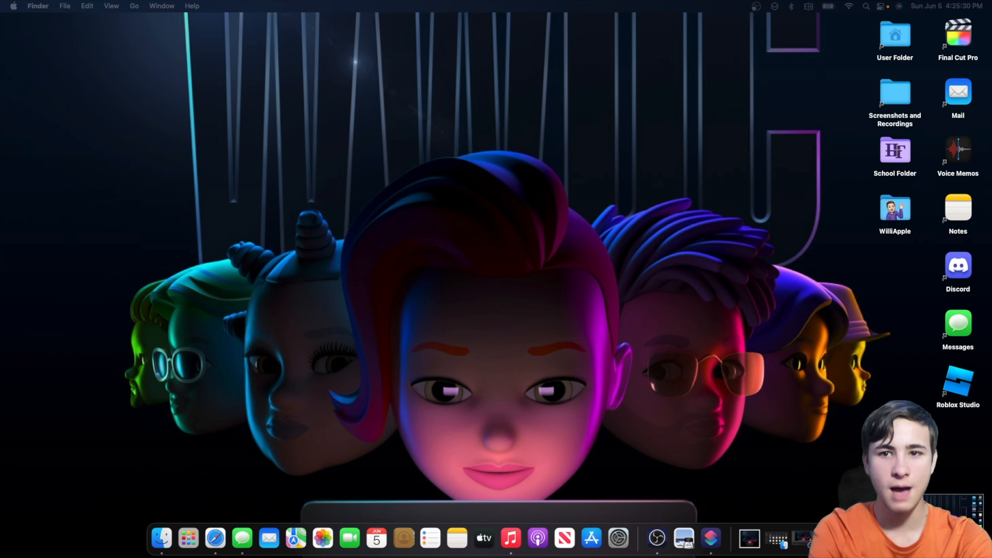
pyautogui.moveTo(380, 175)
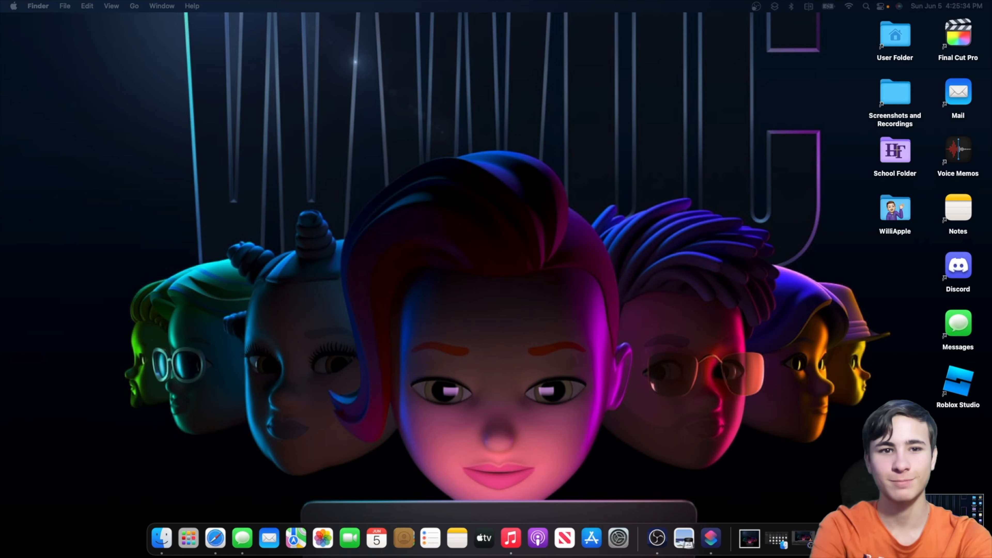
pyautogui.moveTo(295, 538)
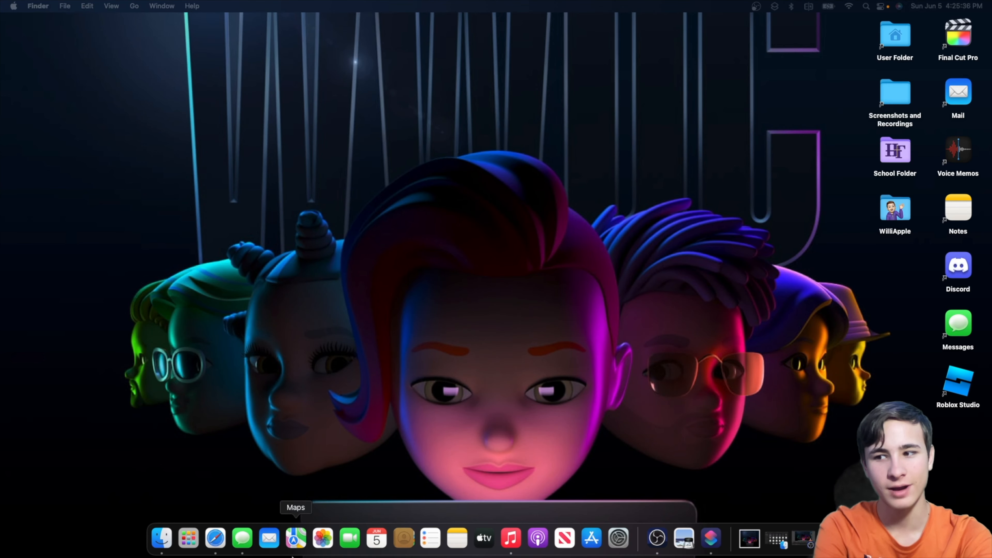
# Step: Run the Apple Frames quick action on the latest screenshot with Preview as the output
pyautogui.click(272, 404)
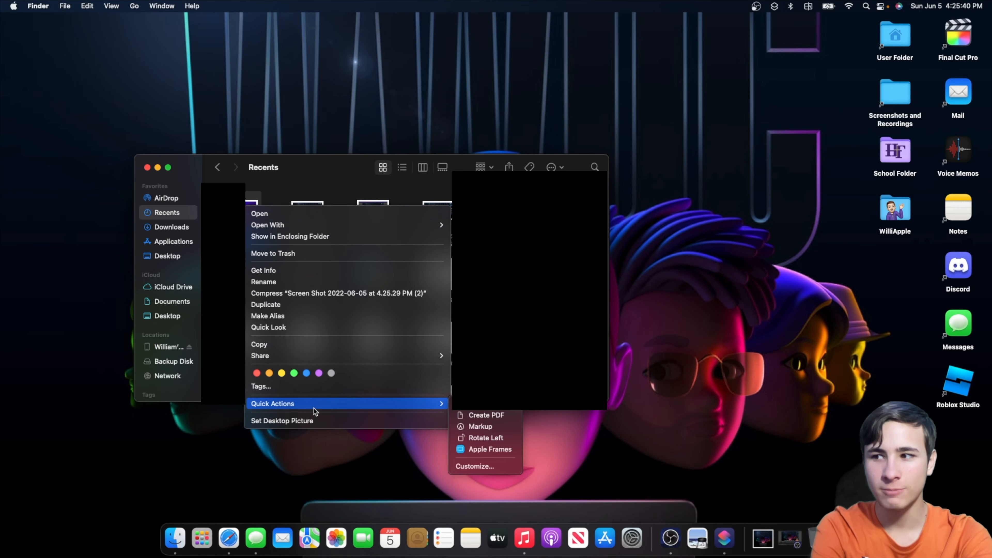
pyautogui.click(488, 448)
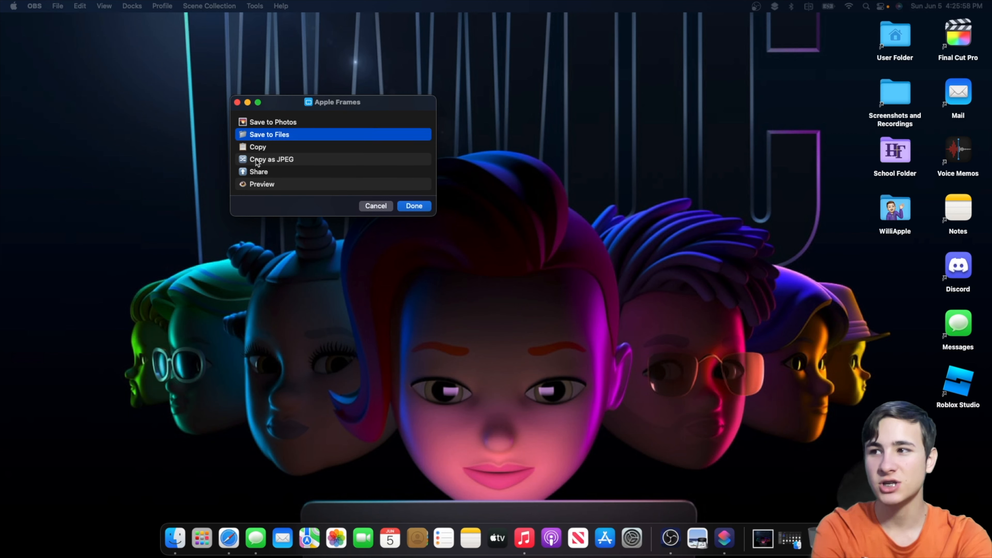
pyautogui.click(261, 184)
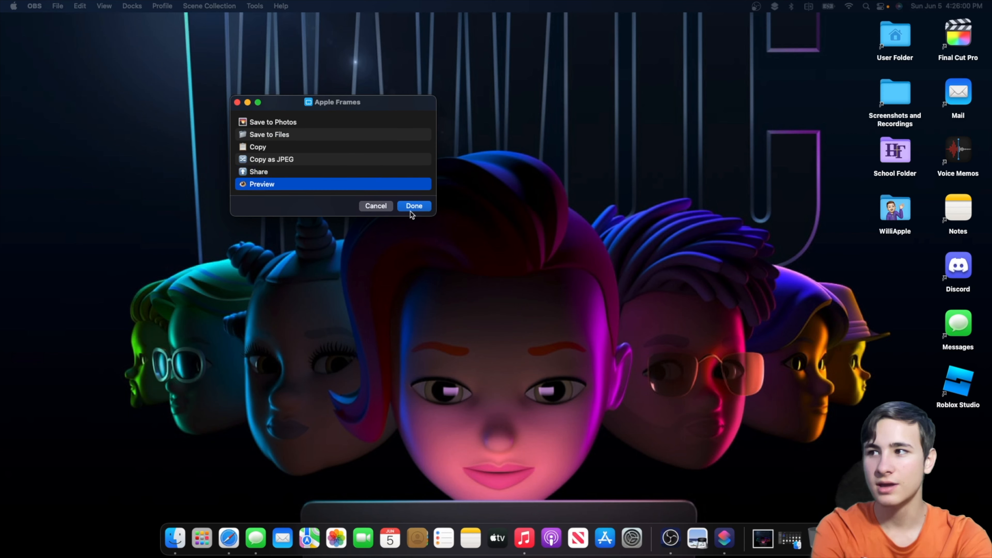
pyautogui.click(413, 205)
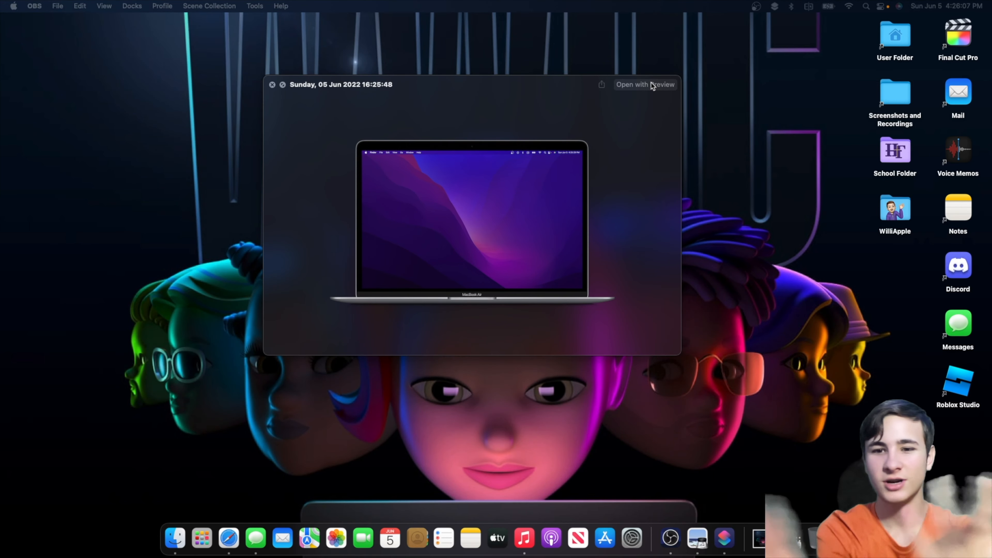
# Step: Show the framed mockup in Preview and view the Macintosh HD storage breakdown in About This Mac
pyautogui.click(644, 85)
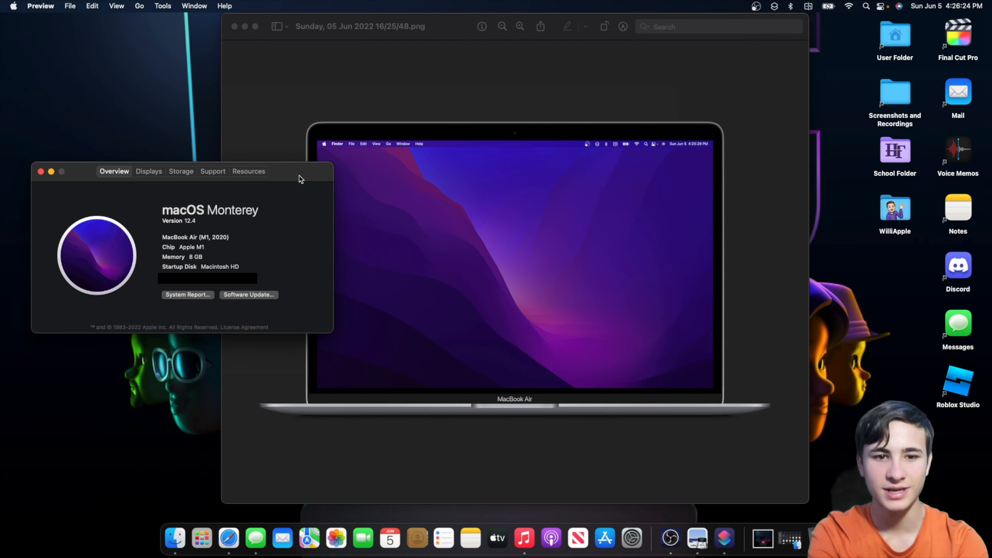
pyautogui.moveTo(203, 258)
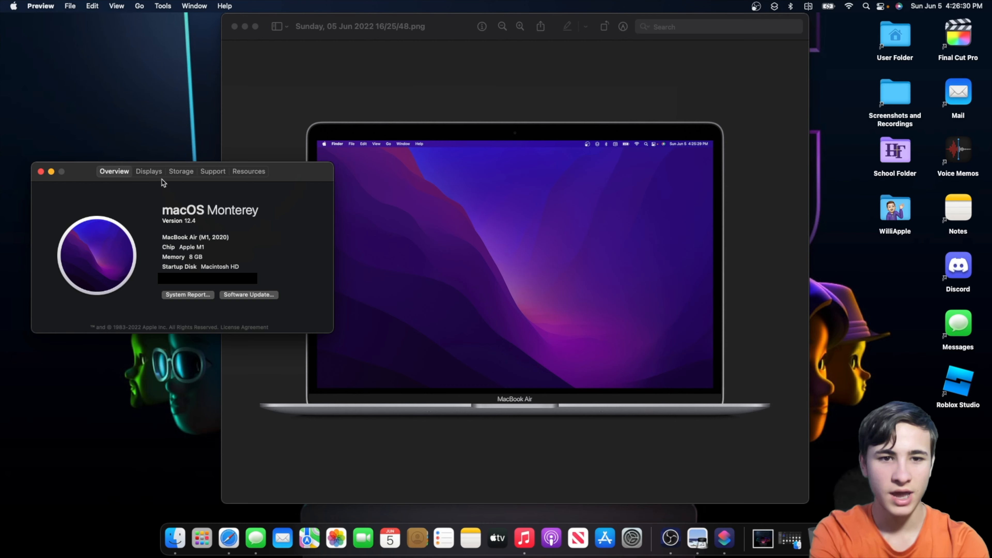
pyautogui.click(181, 171)
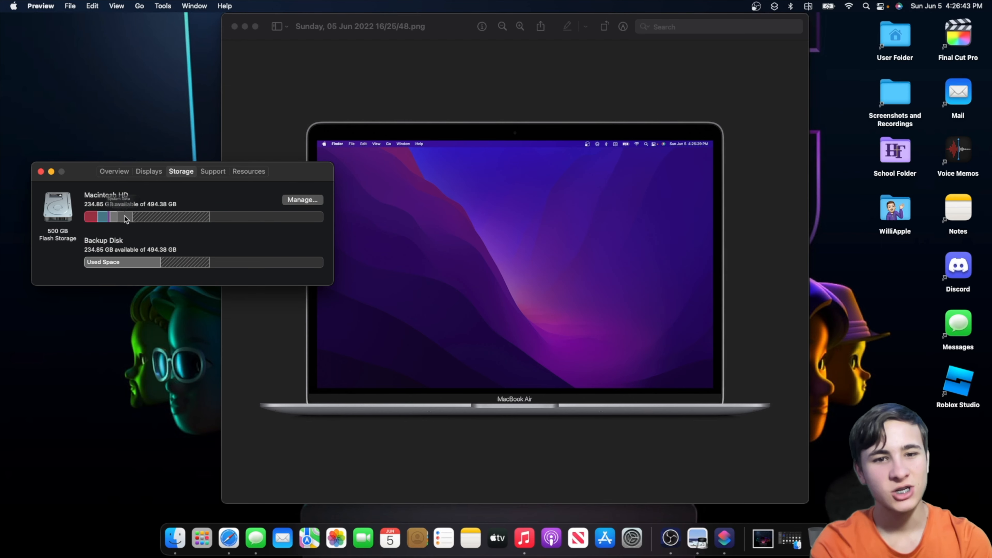
pyautogui.moveTo(185, 263)
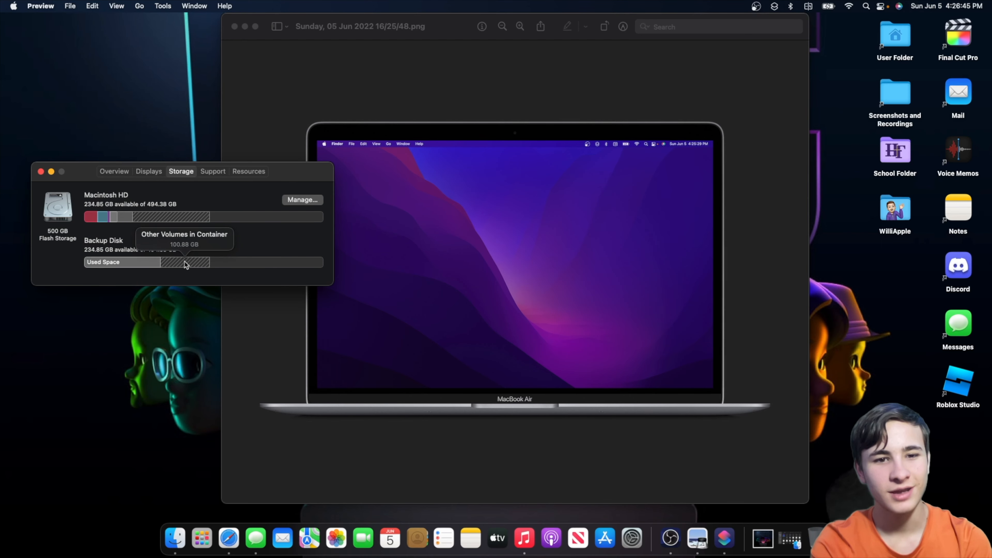
pyautogui.moveTo(204, 261)
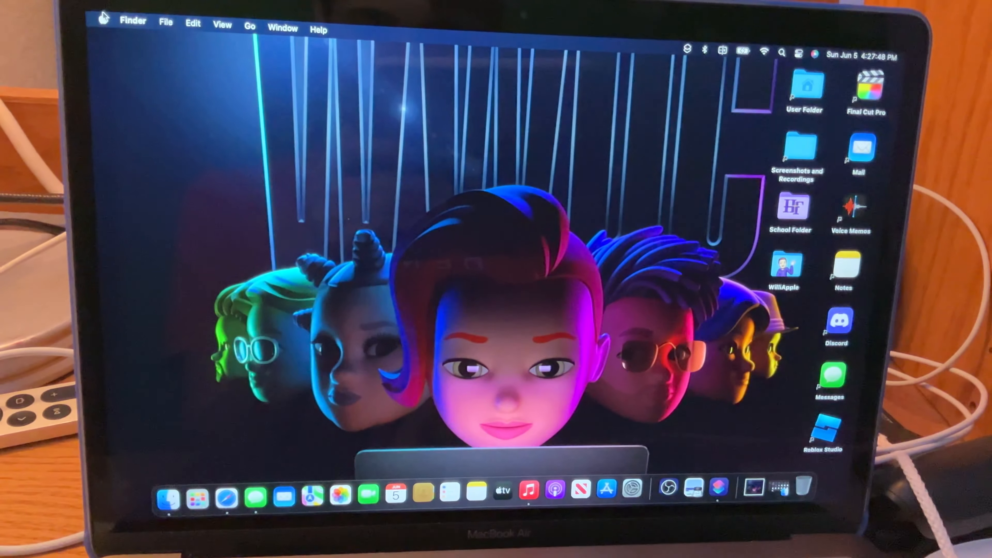
# Step: Shut down the Mac from the Apple menu and confirm it immediately
pyautogui.click(136, 21)
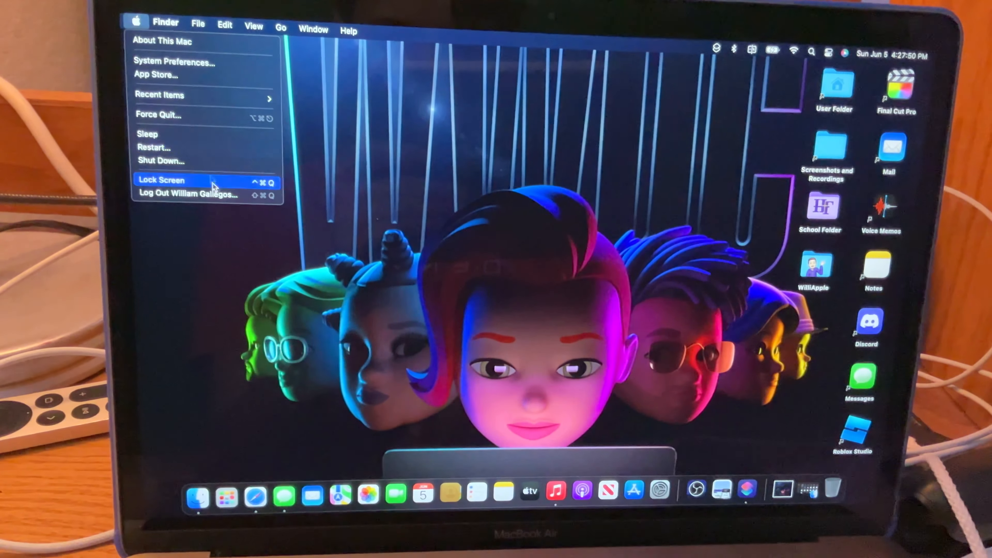
pyautogui.click(160, 160)
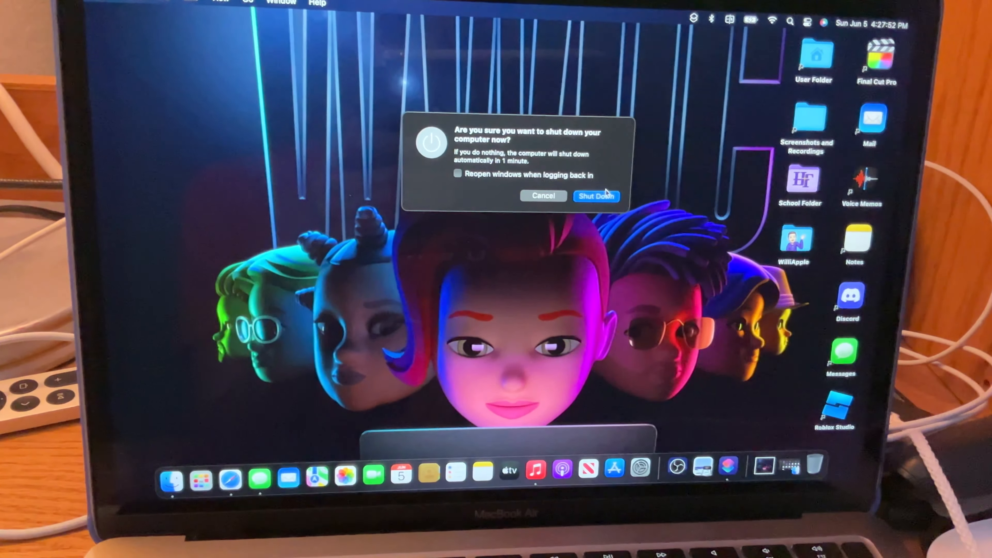
pyautogui.click(594, 195)
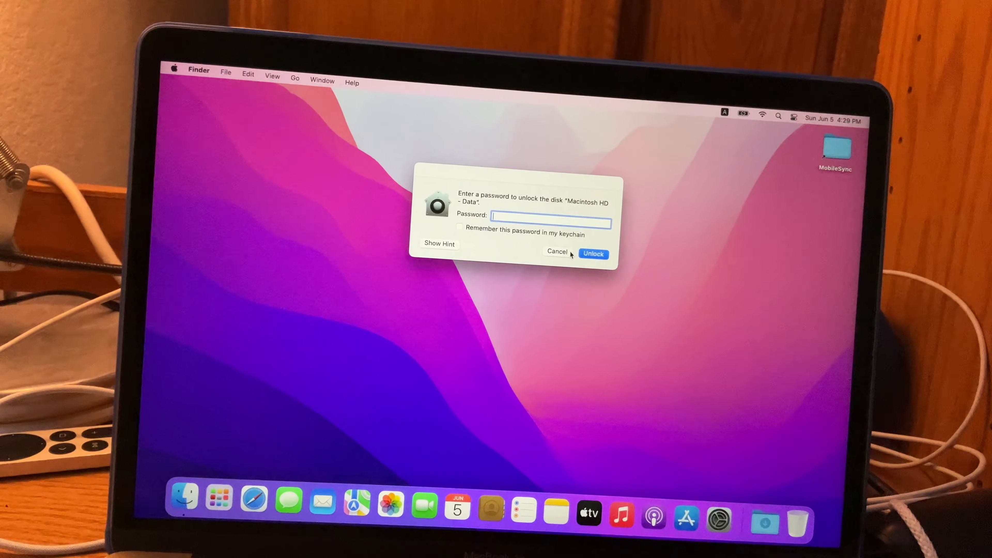
# Step: Cancel the unlock password prompt for Macintosh HD - Data
pyautogui.click(555, 254)
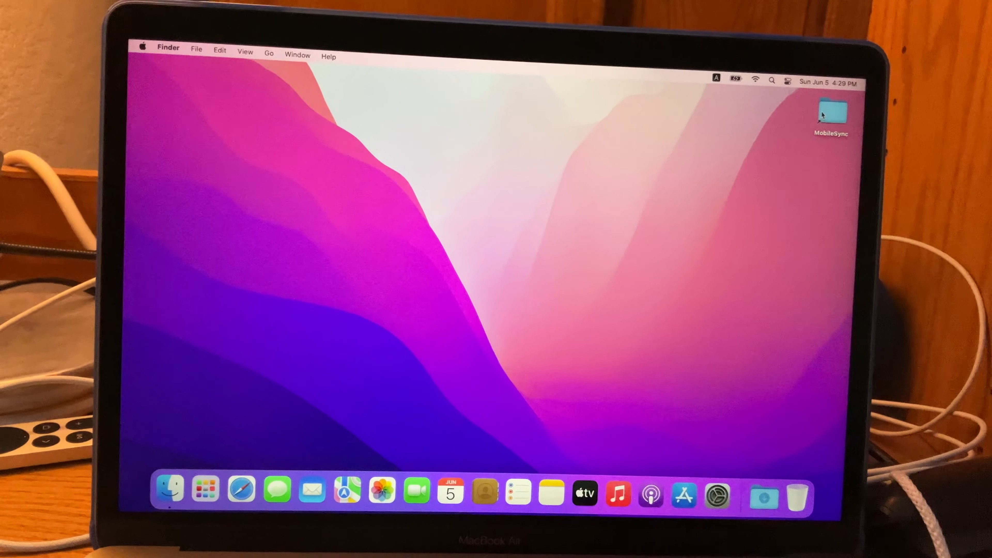
# Step: Drill into MobileSync's Backup folder to reach the two device backup folders
pyautogui.doubleClick(830, 112)
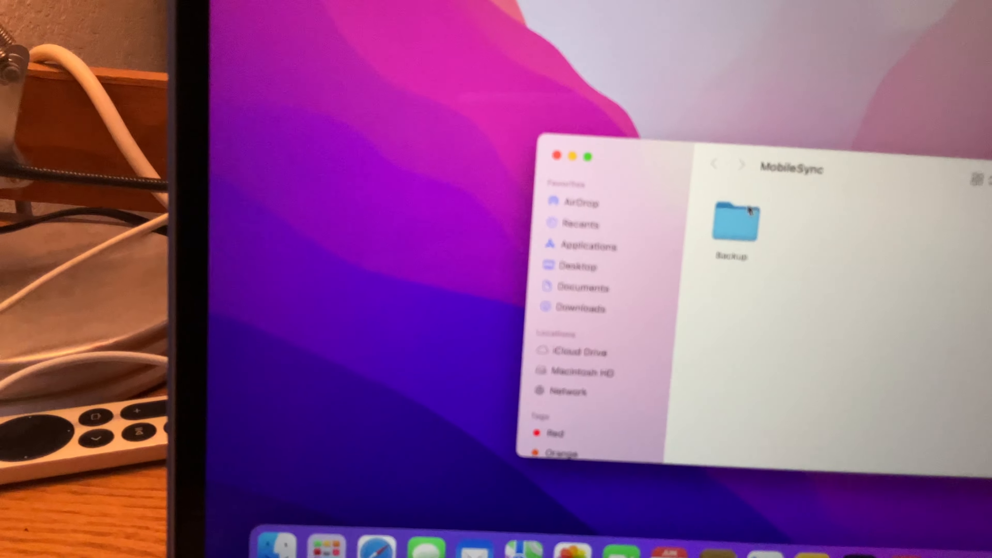
pyautogui.doubleClick(731, 226)
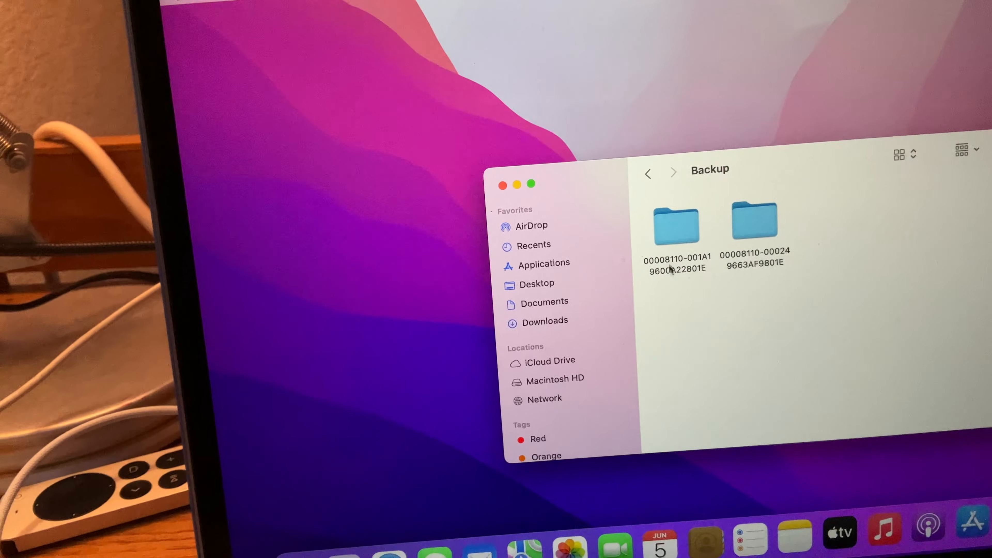
pyautogui.doubleClick(675, 223)
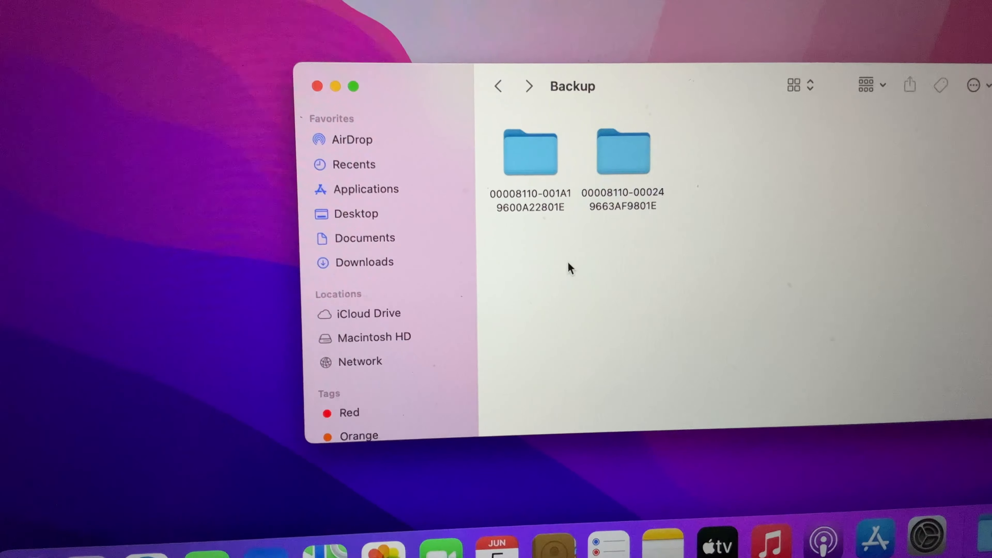
pyautogui.moveTo(611, 244)
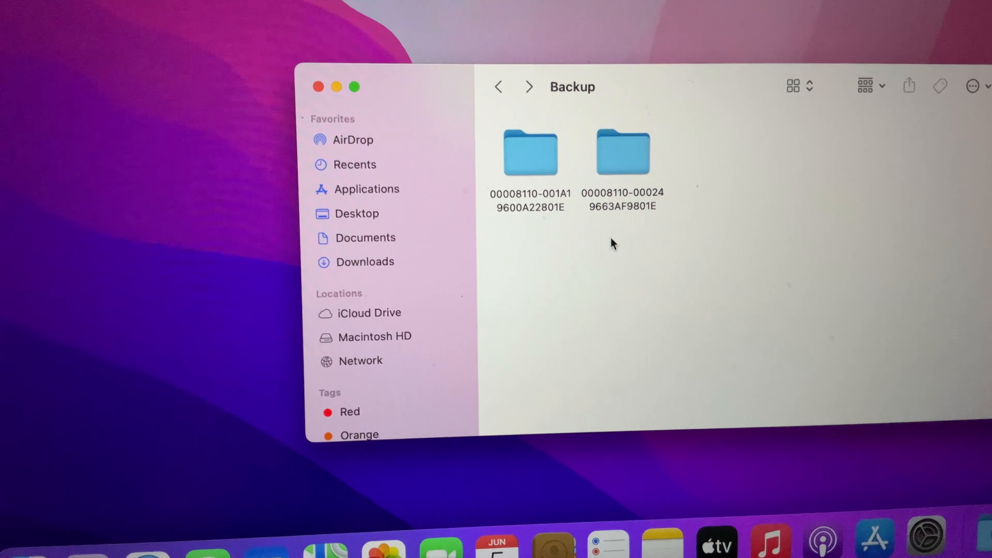